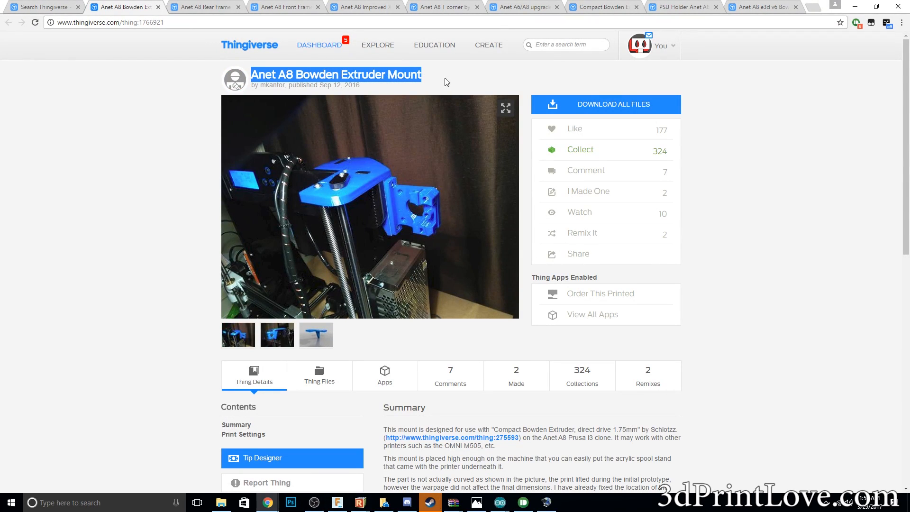
mouse_move(376, 173)
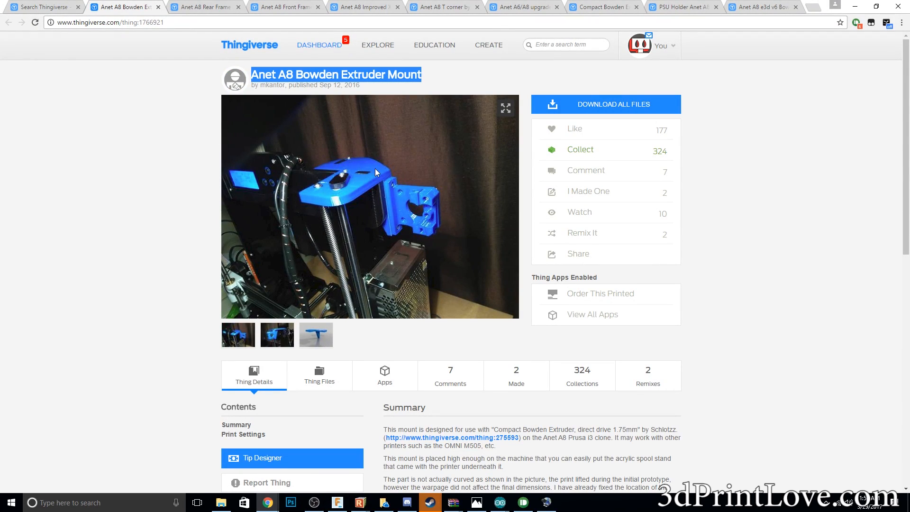
mouse_move(386, 185)
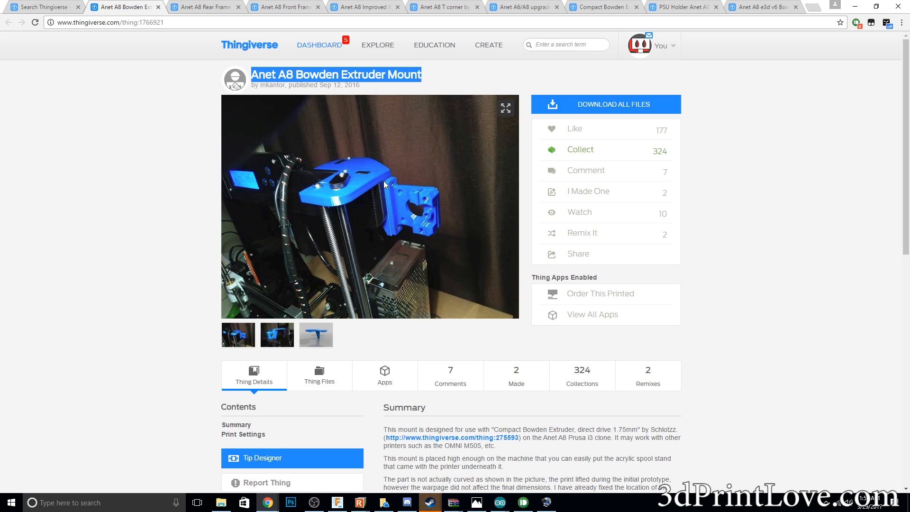
mouse_move(325, 214)
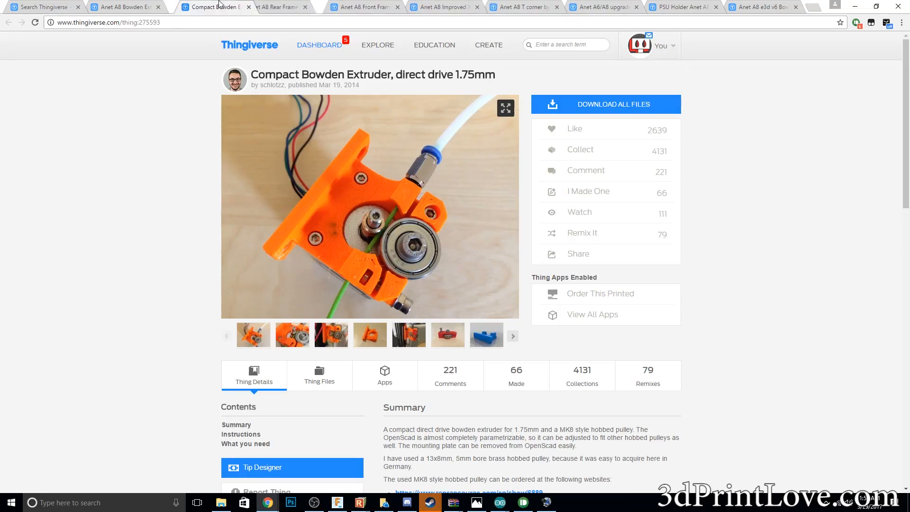
mouse_move(455, 258)
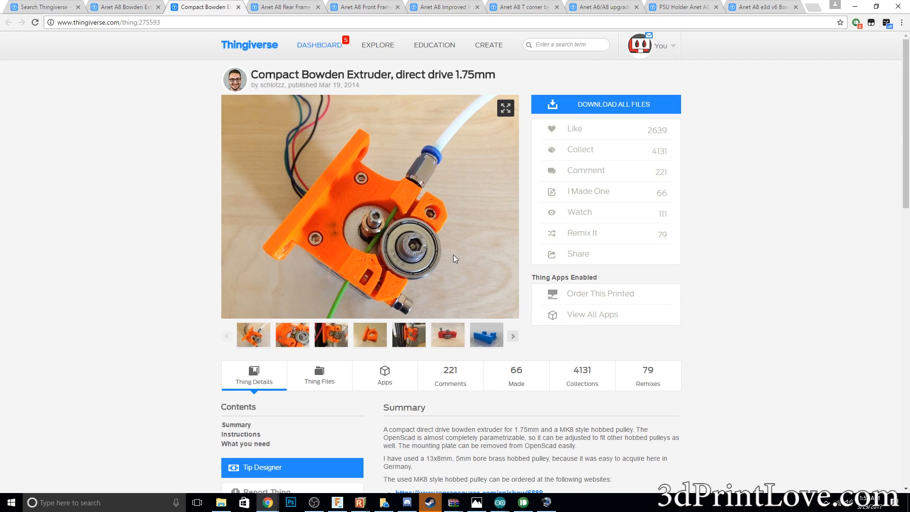
mouse_move(399, 277)
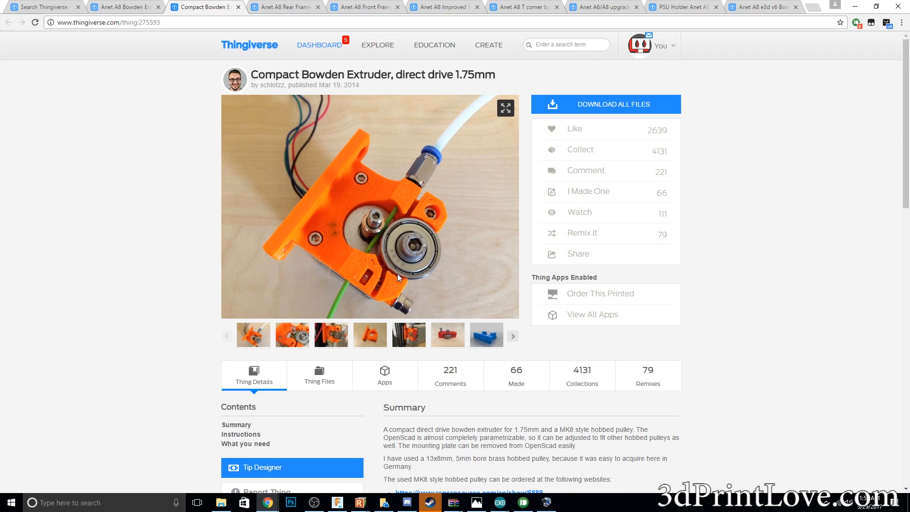
mouse_move(429, 296)
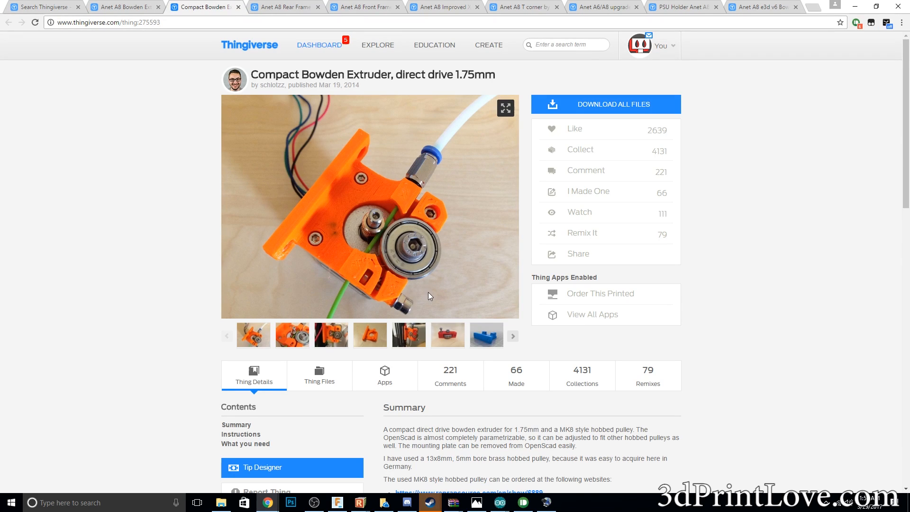
mouse_move(408, 296)
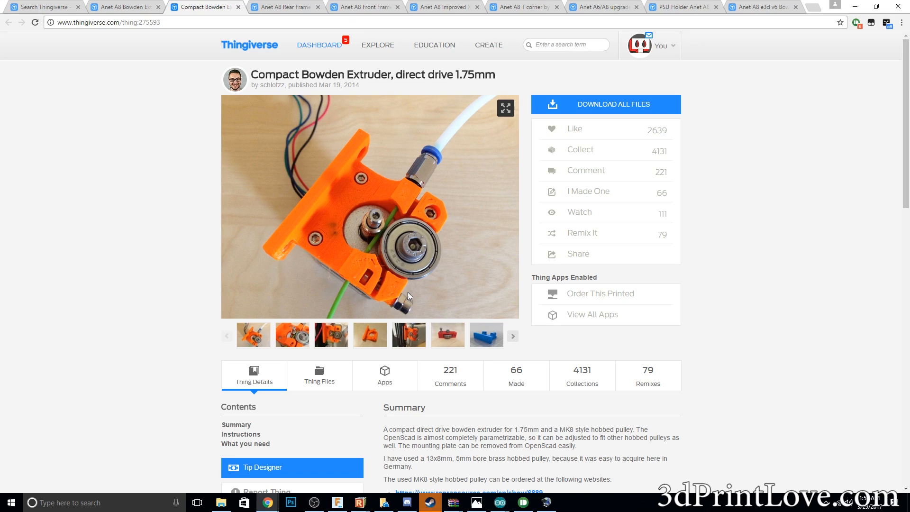
mouse_move(397, 248)
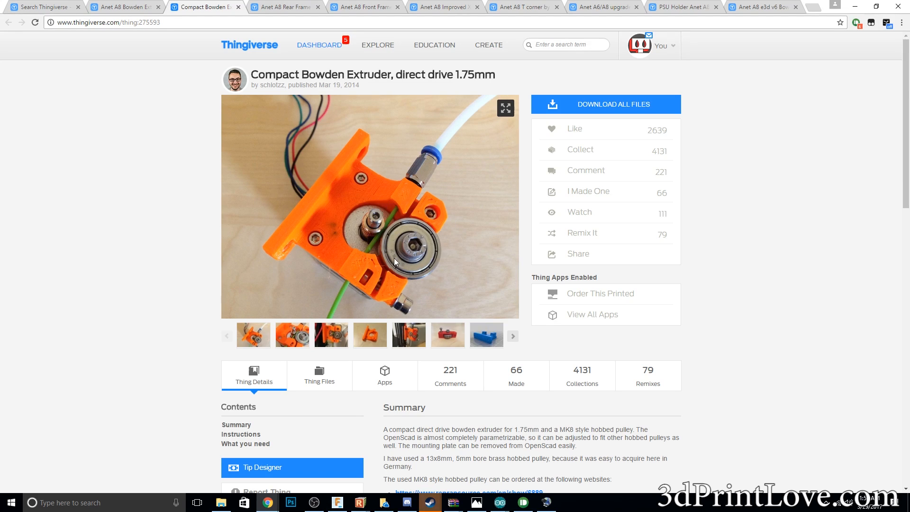
mouse_move(302, 98)
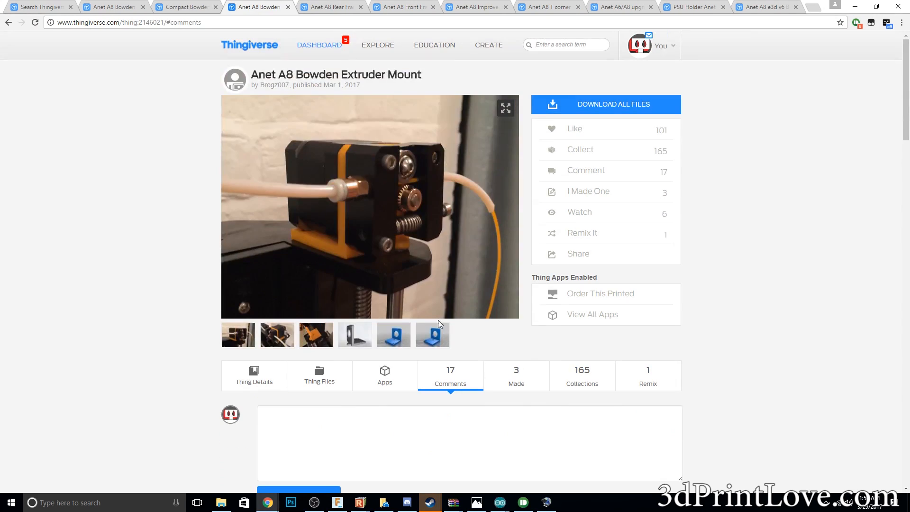
View the mount's third gallery photo large, then switch to the Anet A8 Rear Frame brace tab.
click(316, 334)
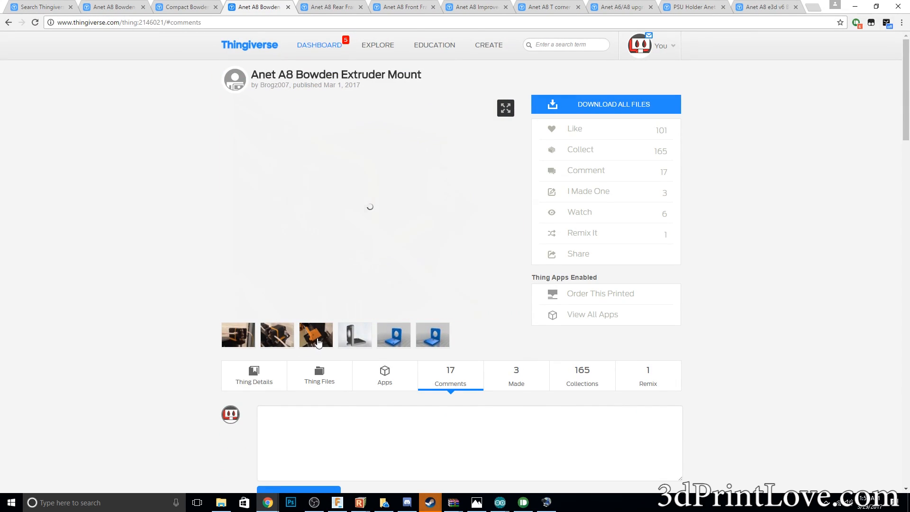
click(315, 334)
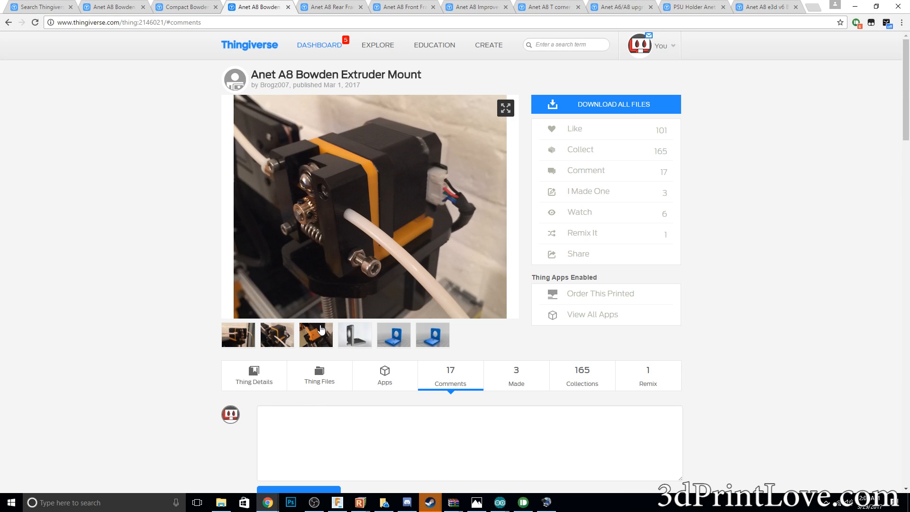
mouse_move(366, 238)
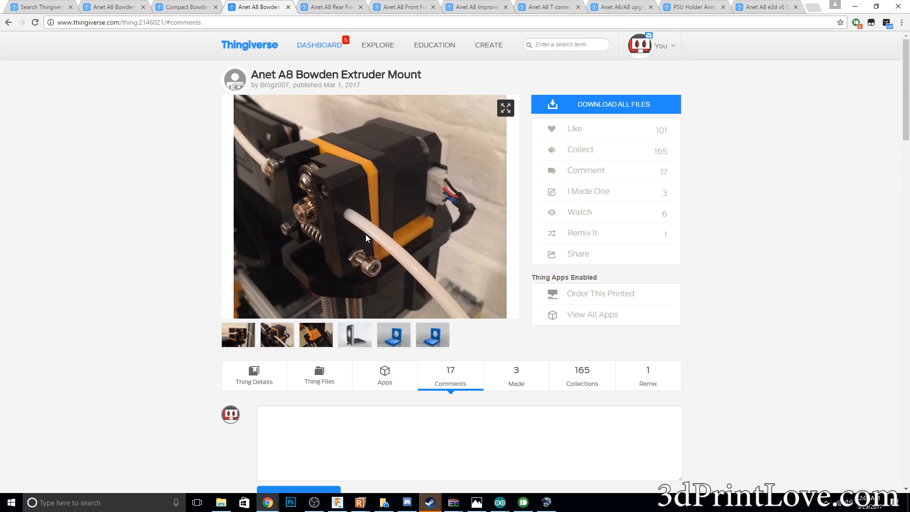
click(331, 6)
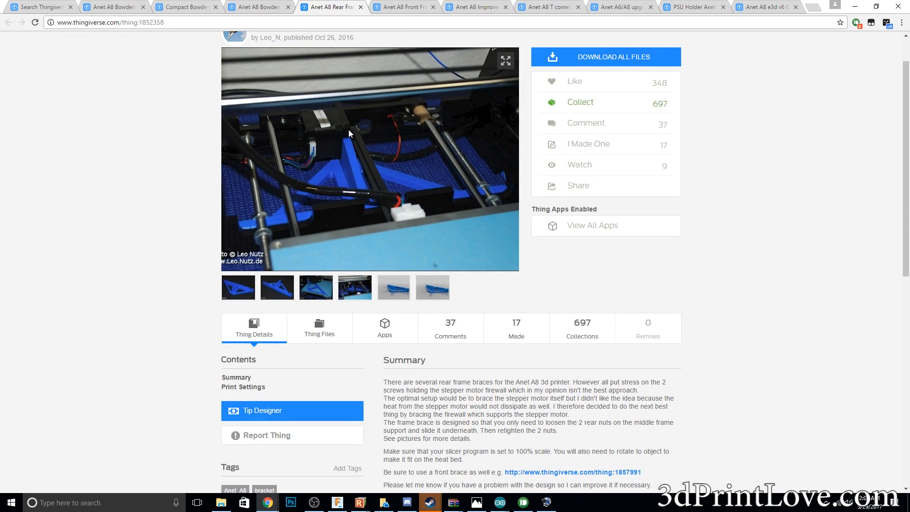
Visit the Front Frame Brace tab, then the Improved X-belt Tensioner tab by freemark.
click(571, 472)
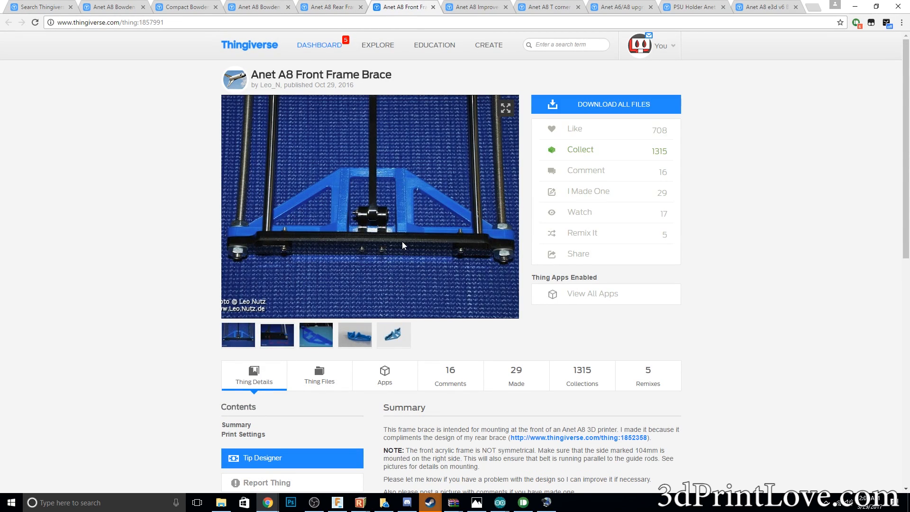
mouse_move(393, 200)
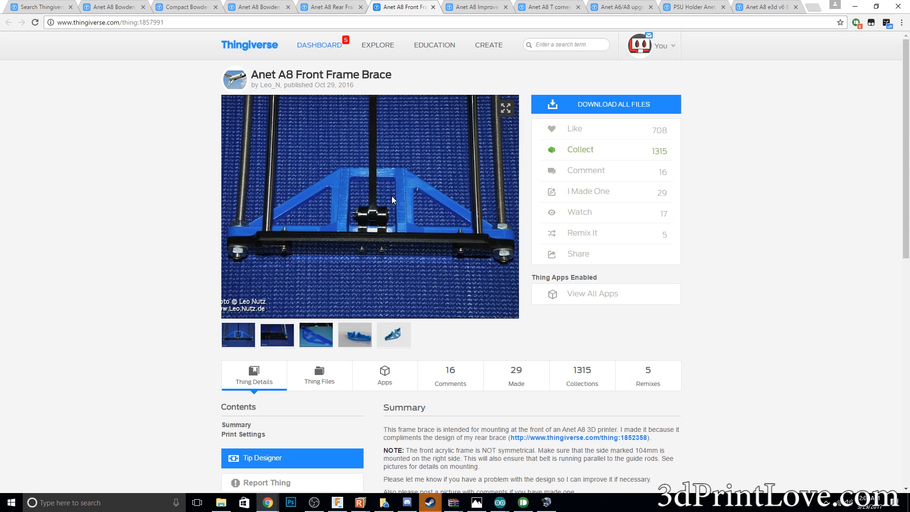
click(476, 6)
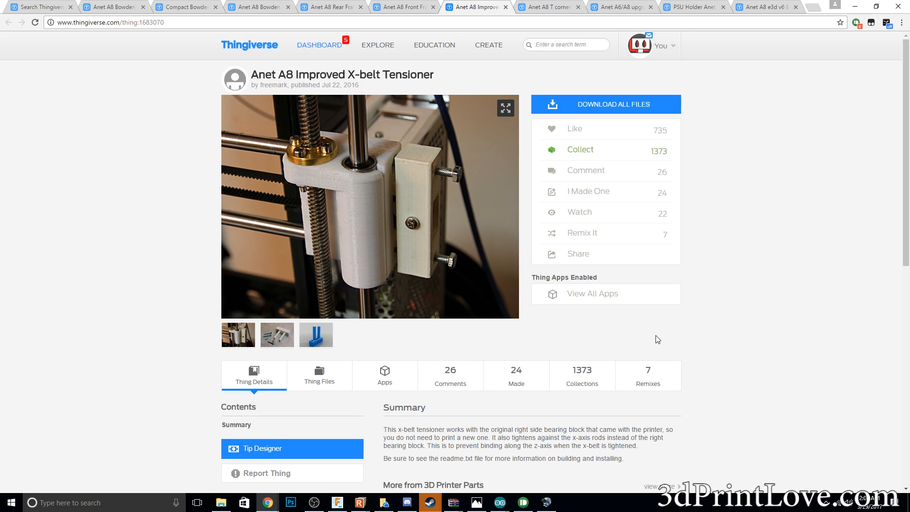
Browse the tensioner's 7 remixes, then switch to the Anet A8 T corner tab.
click(647, 376)
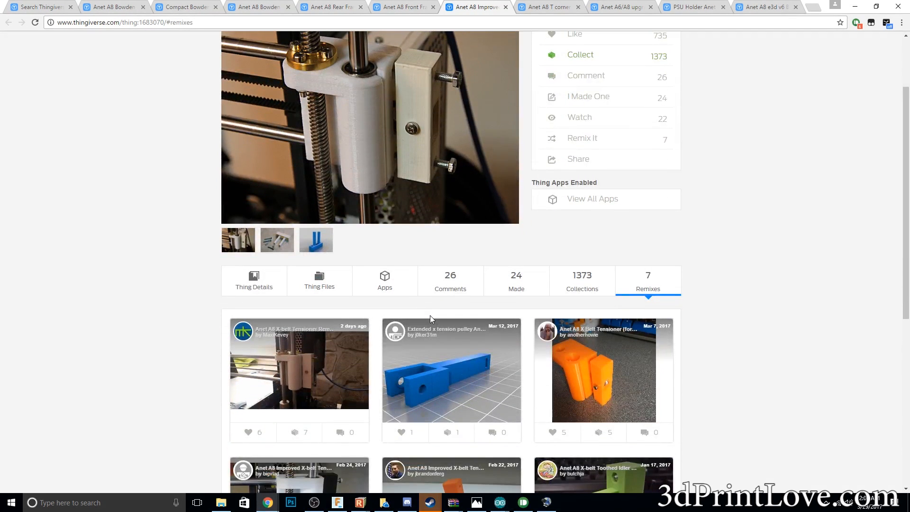
scroll(down, 3)
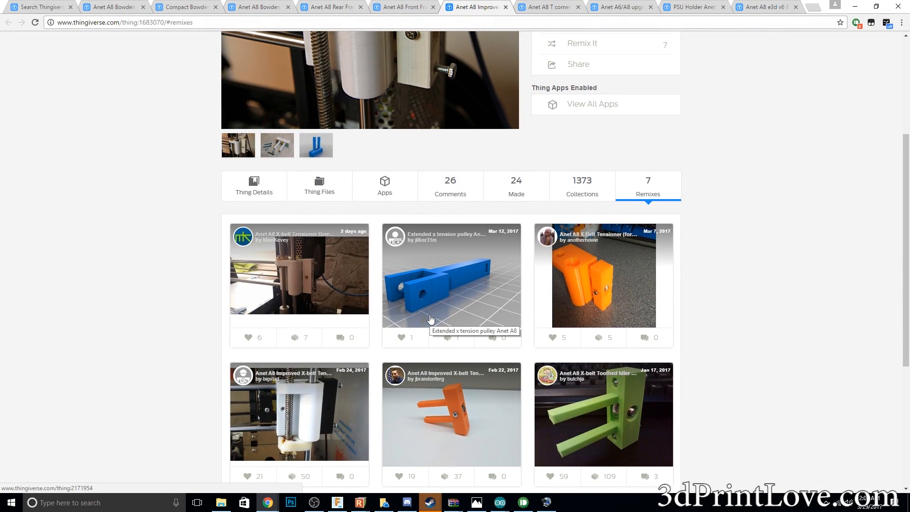
click(545, 6)
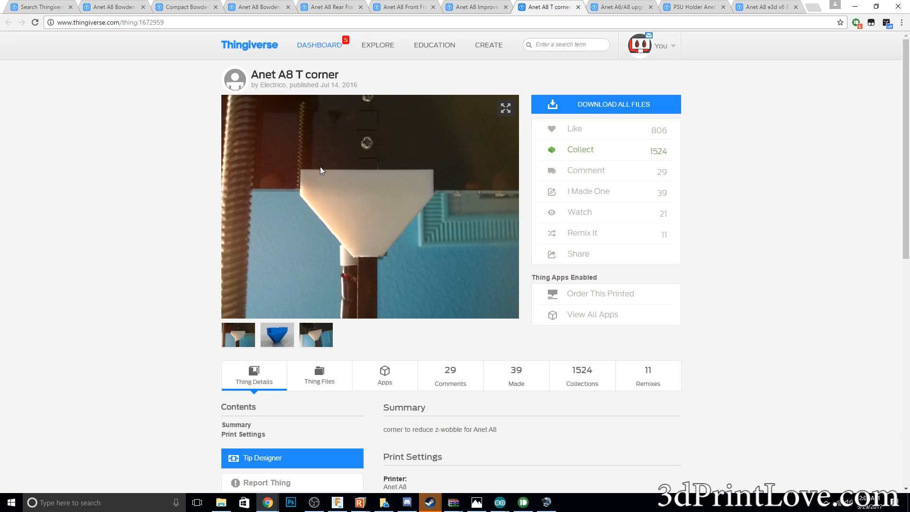
mouse_move(607, 18)
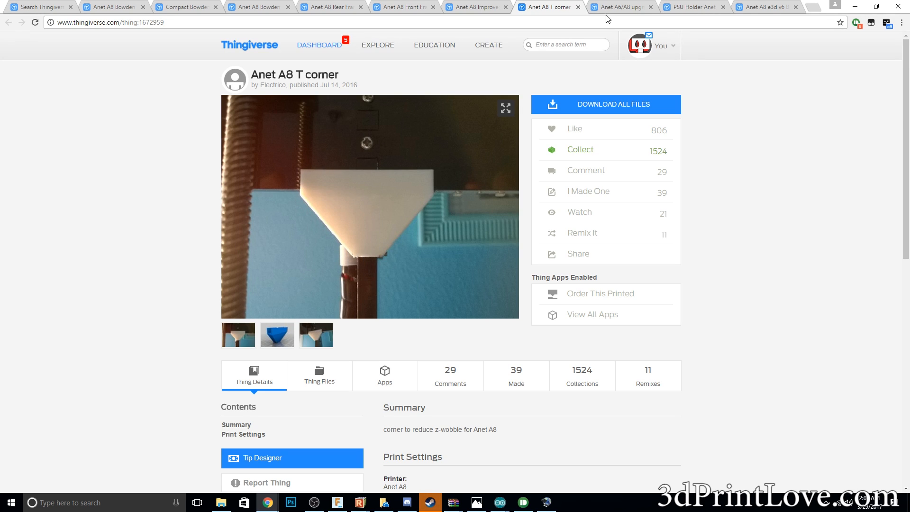
Visit the Y-Belt tensioner, PSU Holder, and e3d v6 Bowden print carriage tabs in turn.
click(621, 6)
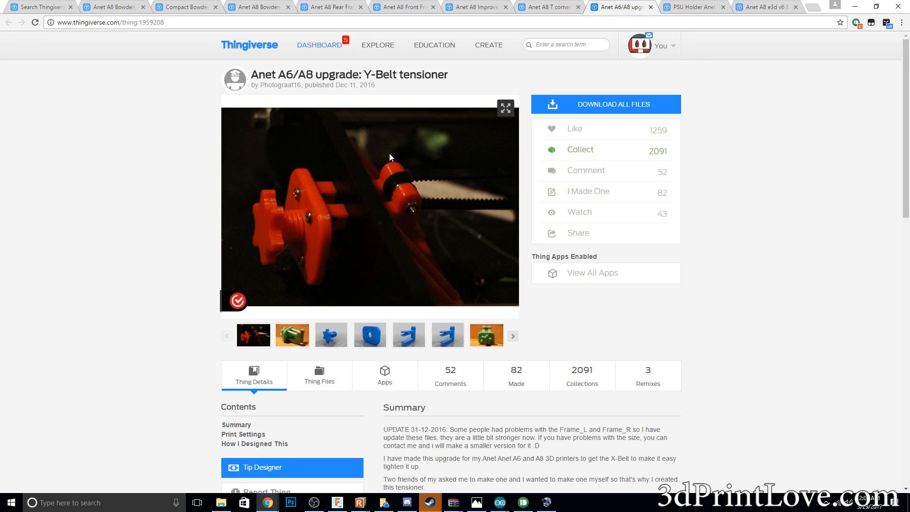
mouse_move(274, 233)
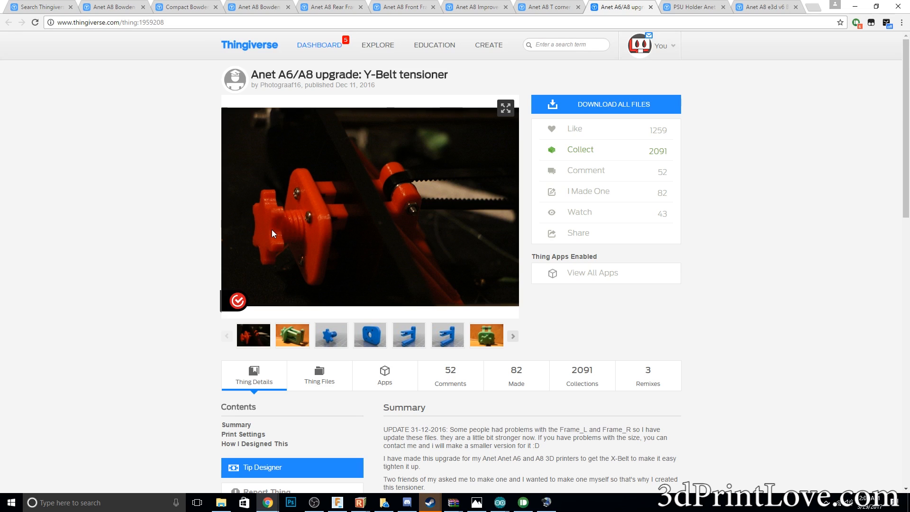
mouse_move(344, 176)
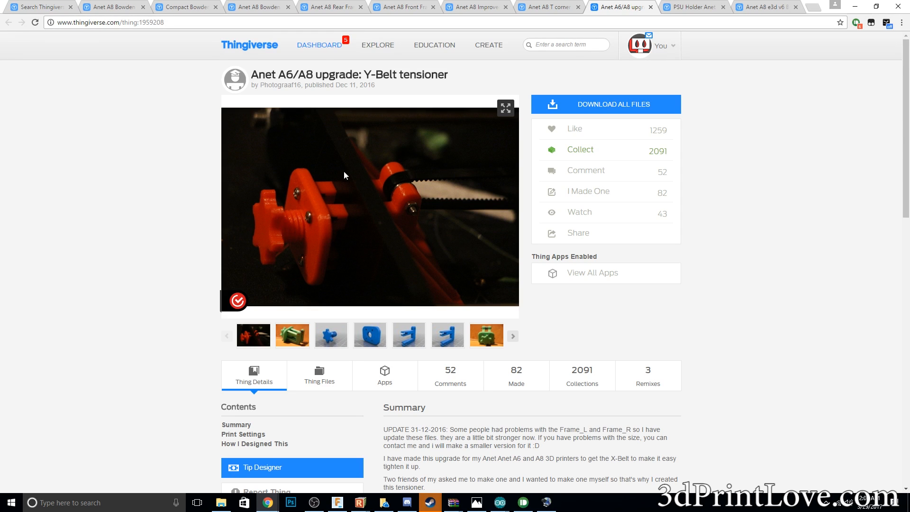
click(690, 6)
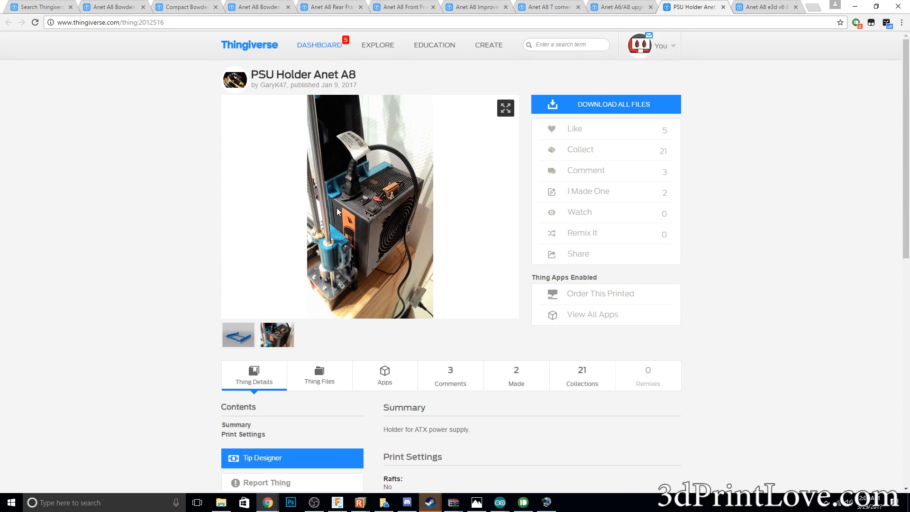
mouse_move(285, 273)
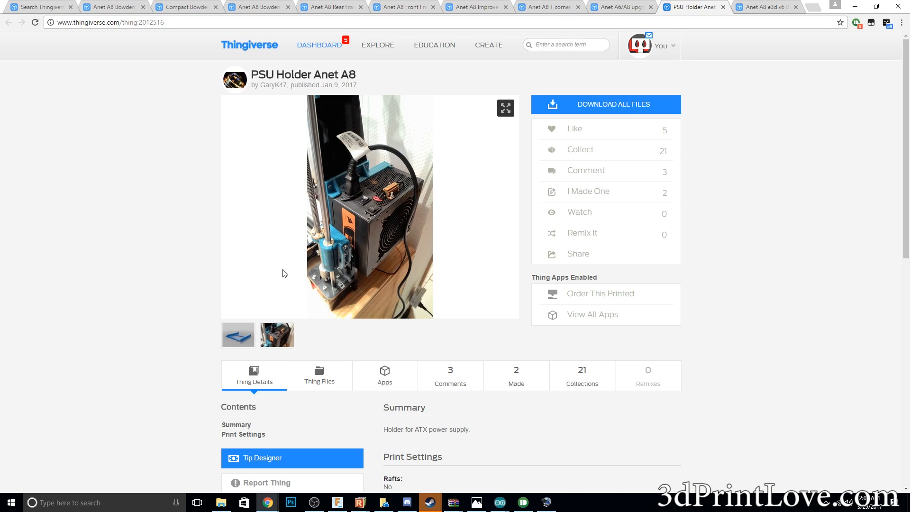
mouse_move(442, 192)
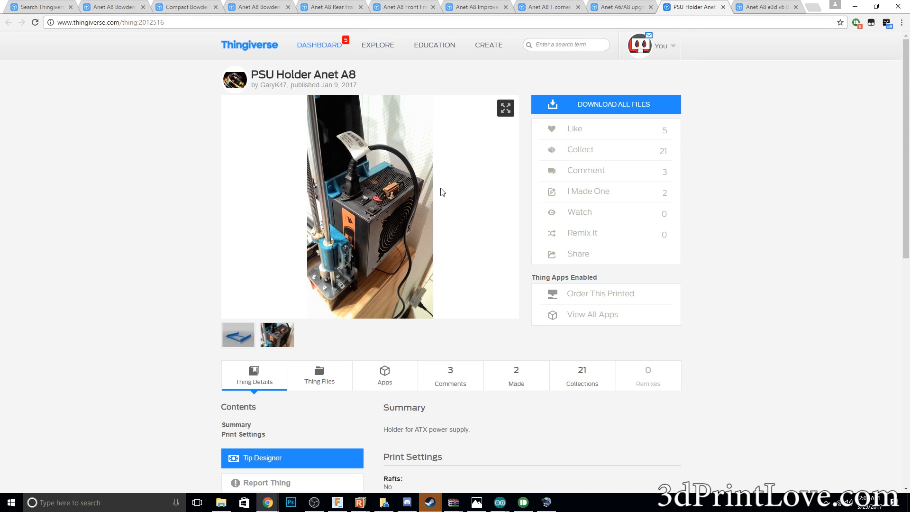
mouse_move(781, 5)
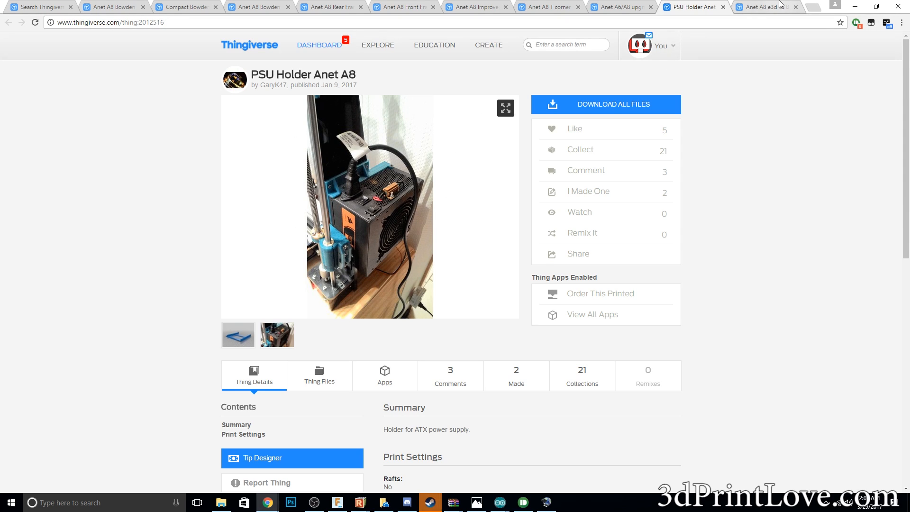
click(766, 6)
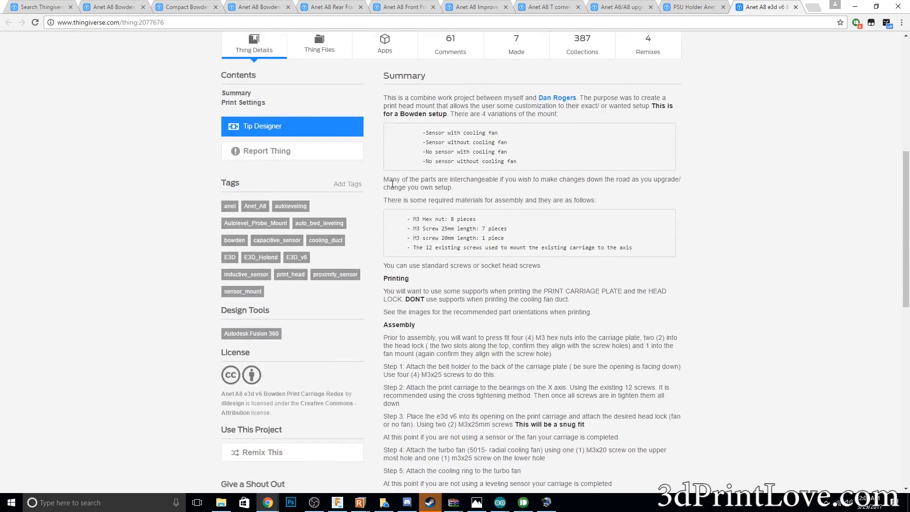
Read the Bowden Print Carriage Redux print settings and browse its carriage photos.
scroll(down, 3)
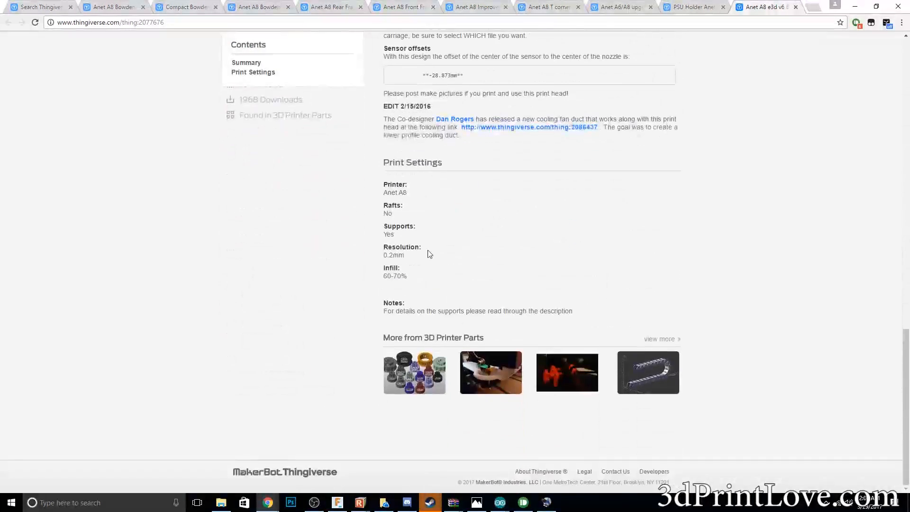
scroll(up, 3)
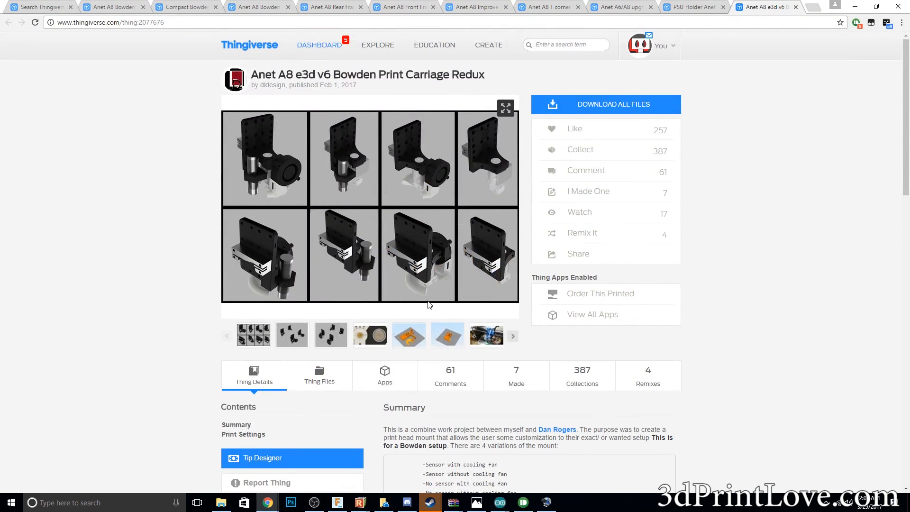
click(487, 335)
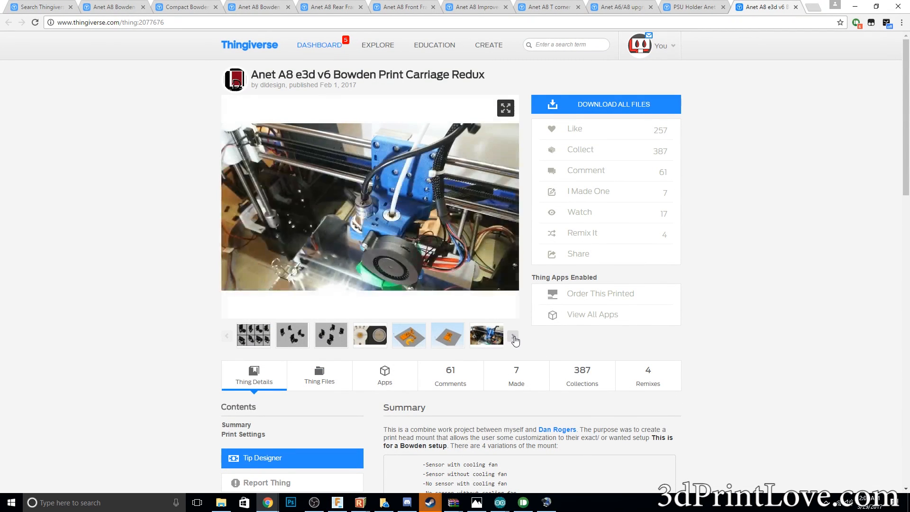
click(513, 335)
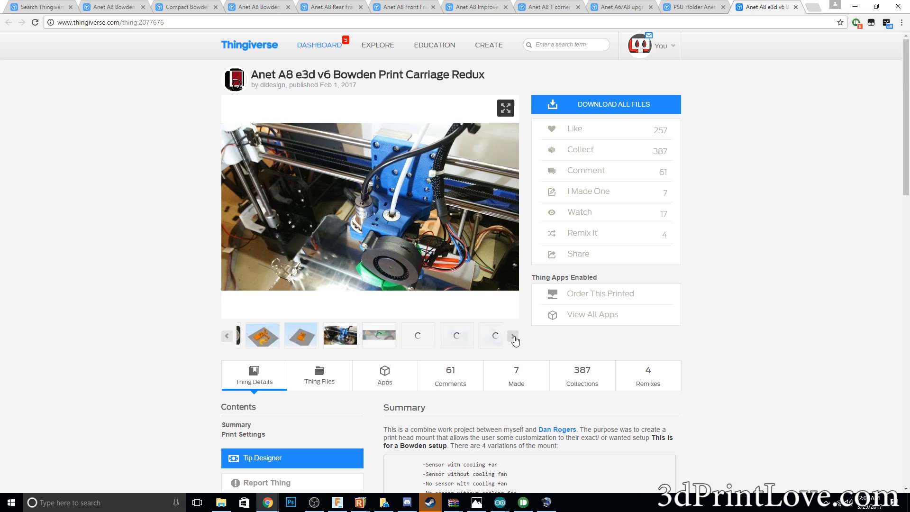